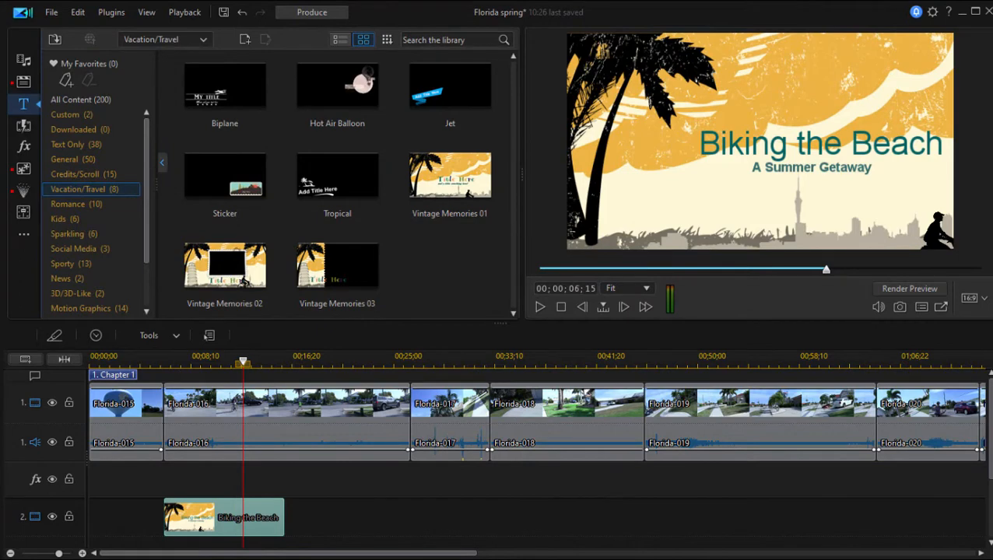
{"action": "mouse_move", "coordinate": [18, 57]}
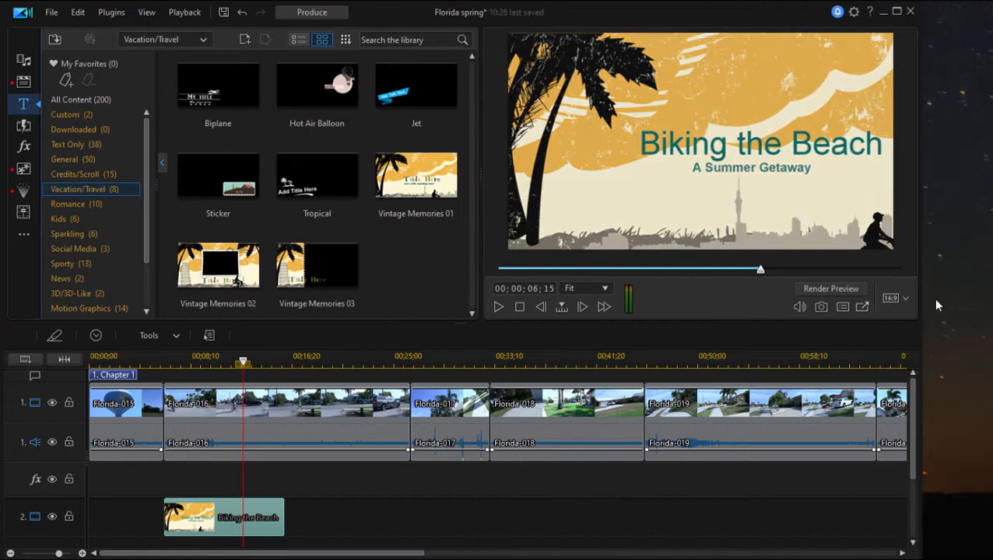
- Switch to the Produce page to output the Florida spring video as a standard 2D file
{"action": "left_click", "coordinate": [905, 297]}
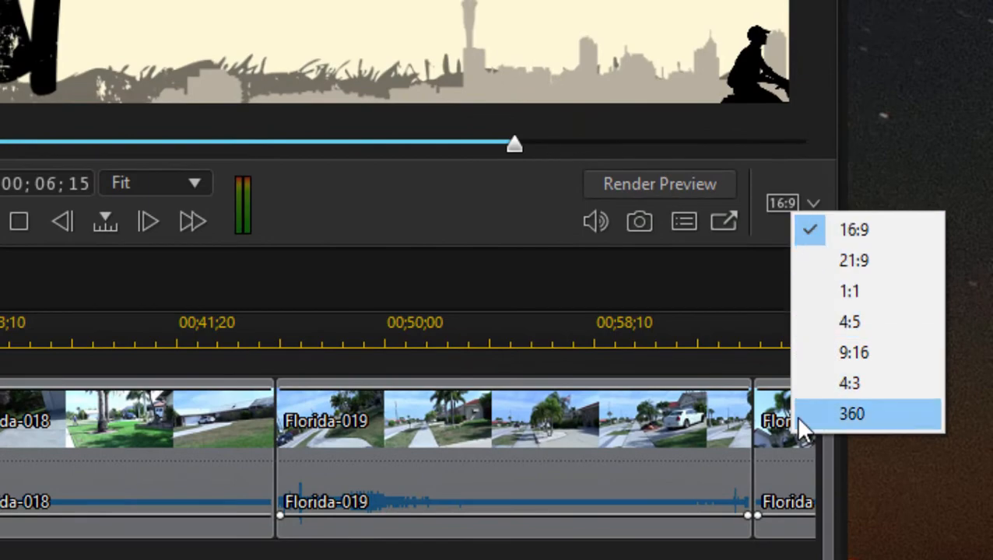
{"action": "mouse_move", "coordinate": [832, 185]}
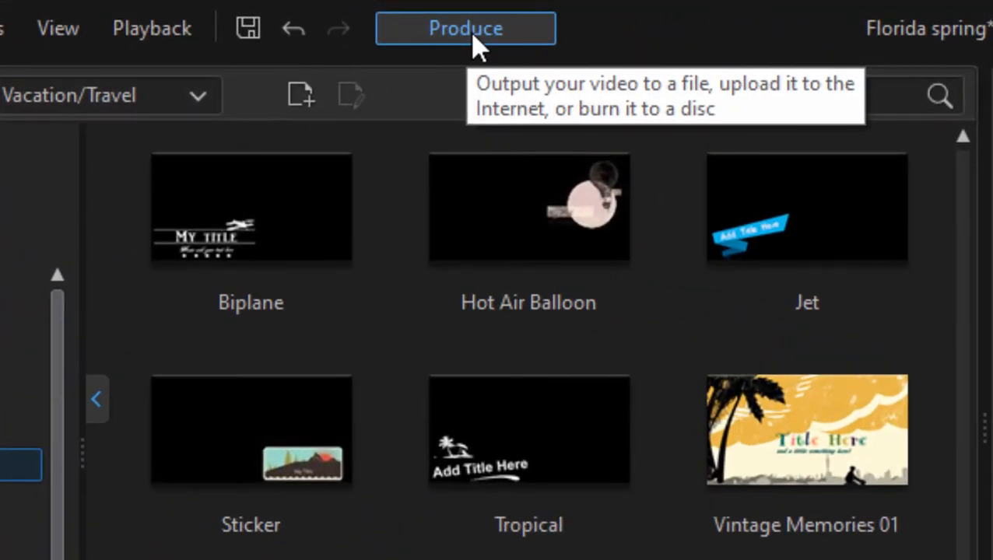
{"action": "left_click", "coordinate": [466, 28]}
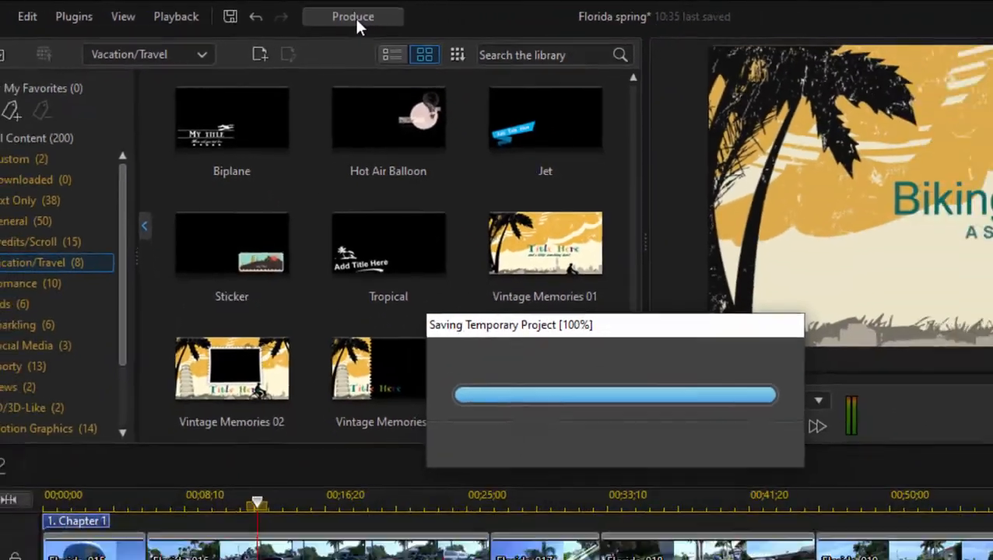
{"action": "left_click", "coordinate": [351, 17]}
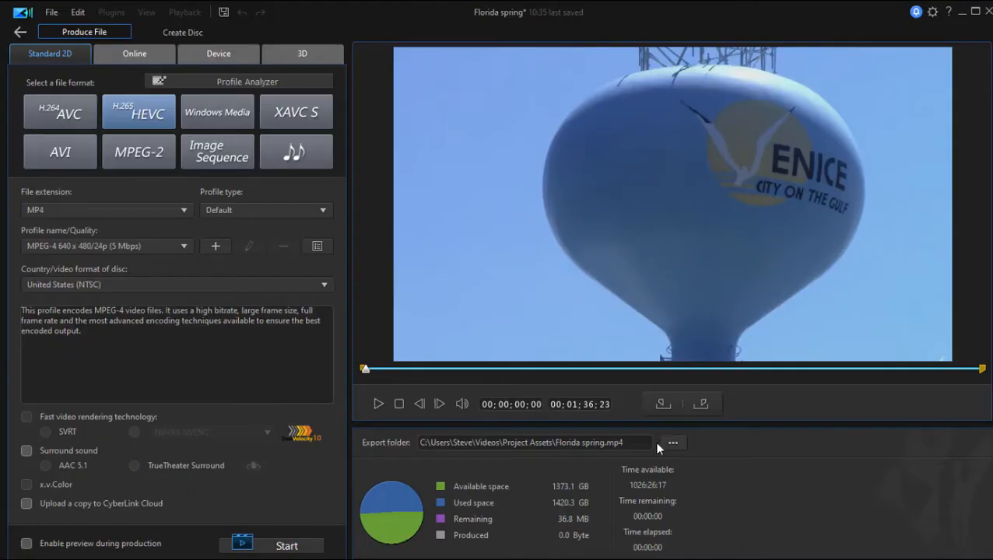
{"action": "mouse_move", "coordinate": [628, 424]}
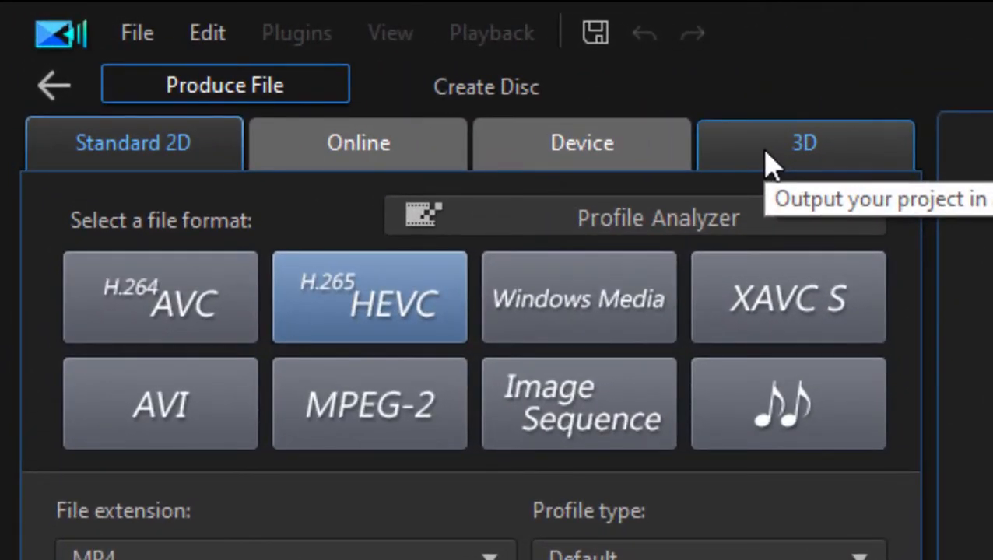
{"action": "mouse_move", "coordinate": [636, 159]}
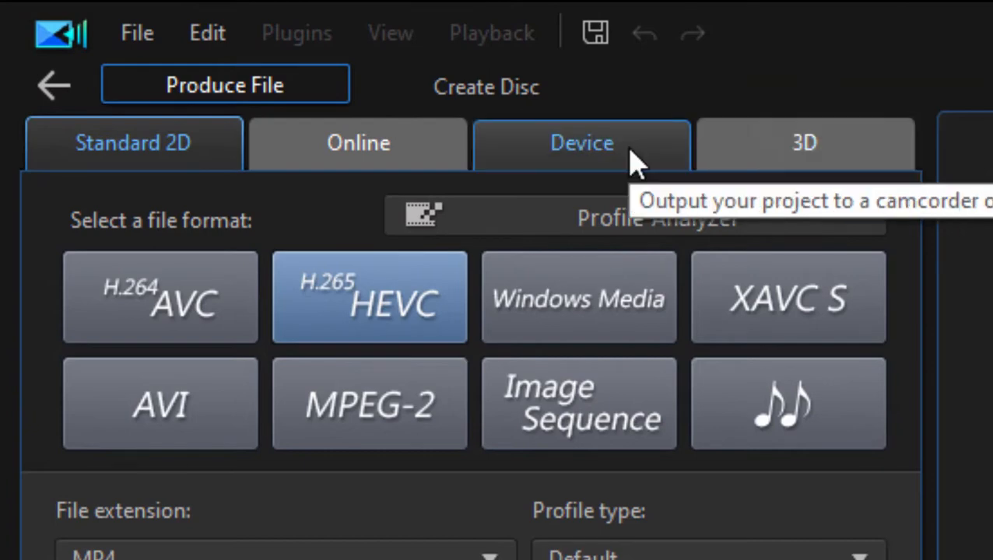
- Show the Device output formats, with Android and a 1080p MPEG-4 profile
{"action": "left_click", "coordinate": [581, 143]}
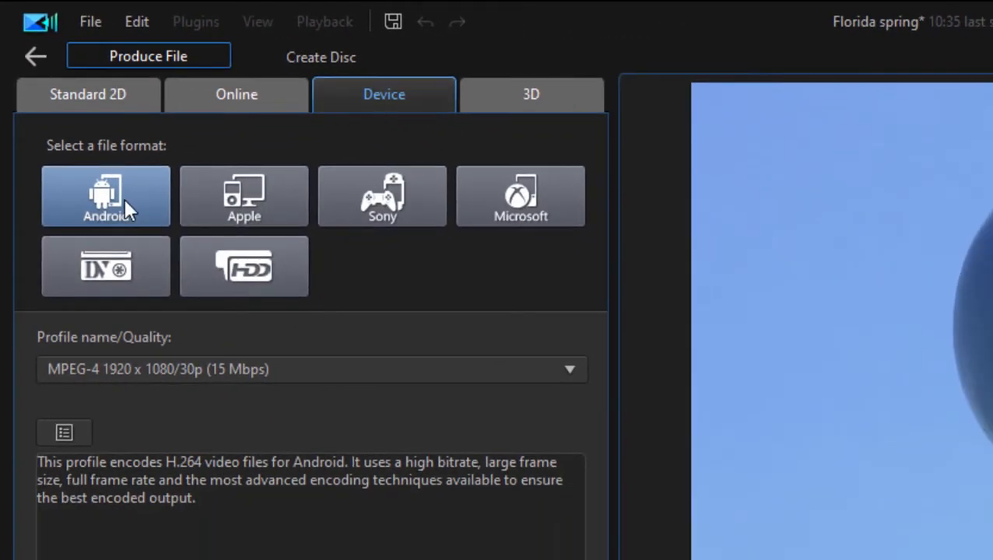
{"action": "mouse_move", "coordinate": [394, 208]}
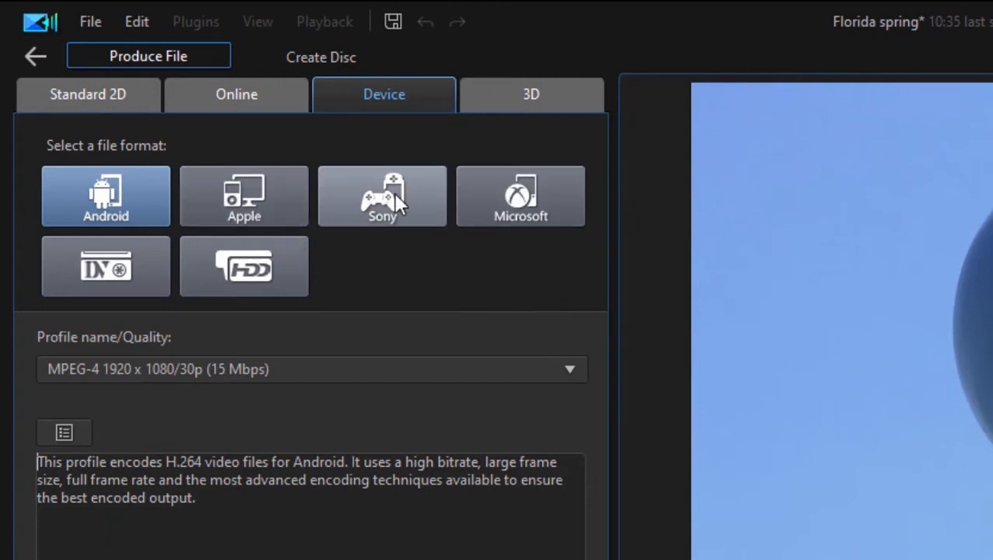
{"action": "mouse_move", "coordinate": [659, 257]}
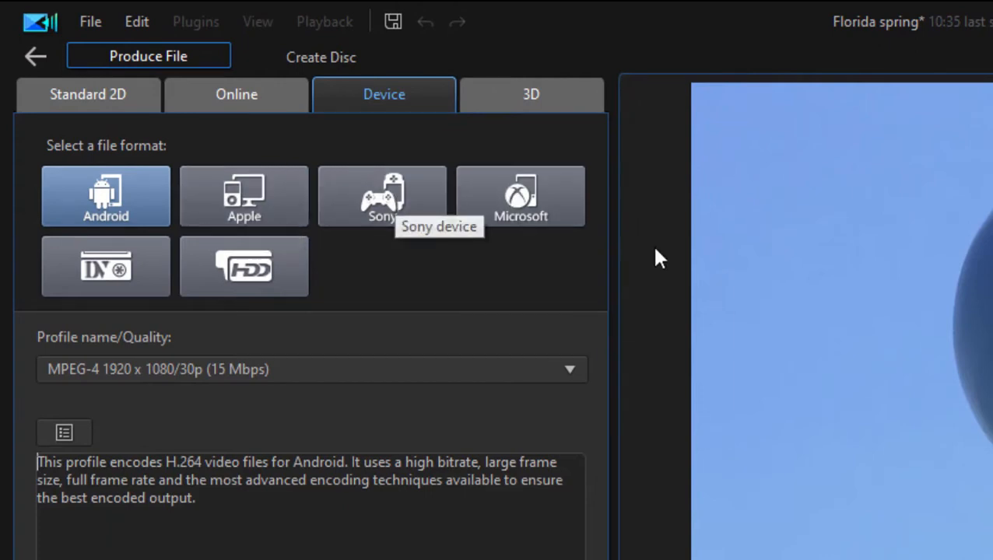
{"action": "mouse_move", "coordinate": [560, 210]}
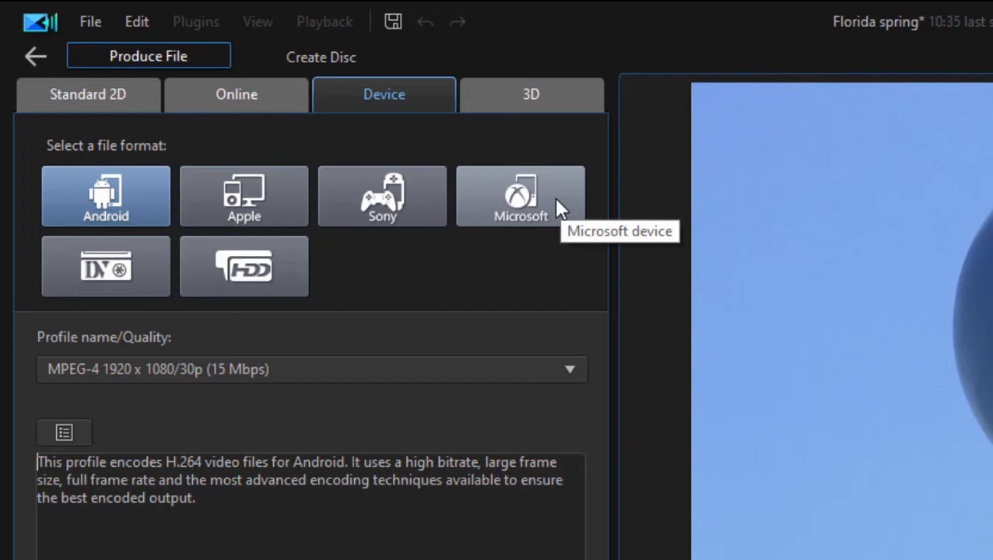
{"action": "mouse_move", "coordinate": [348, 163]}
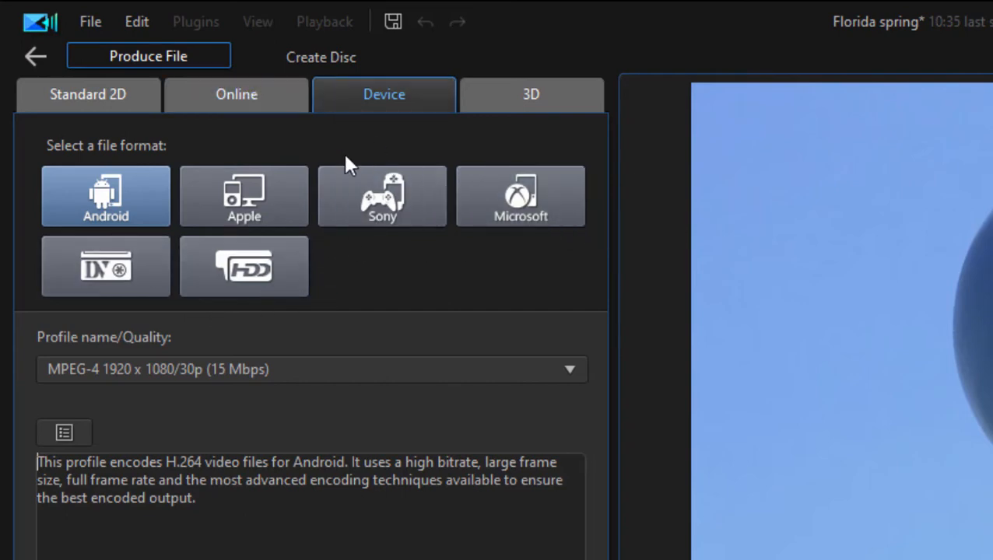
{"action": "mouse_move", "coordinate": [422, 467]}
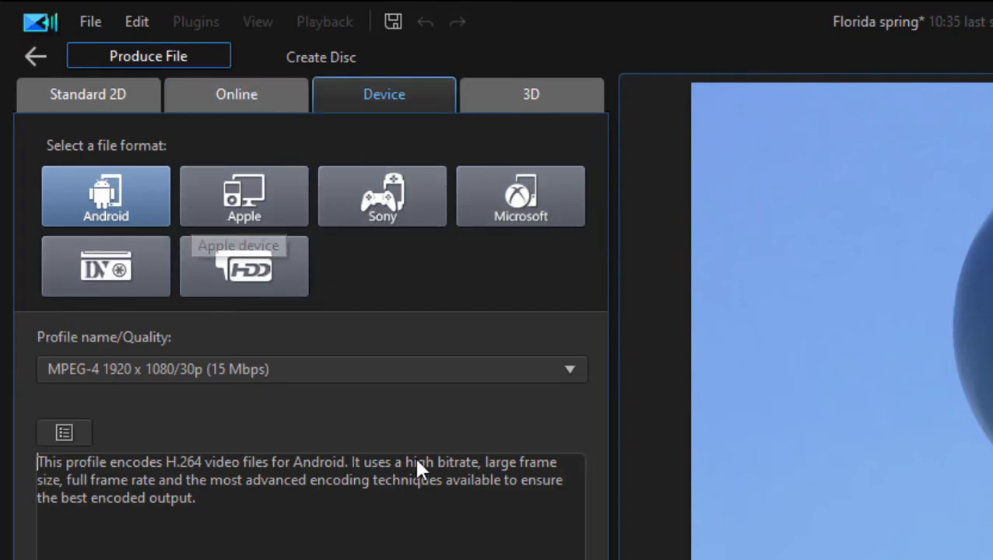
{"action": "left_click", "coordinate": [236, 95]}
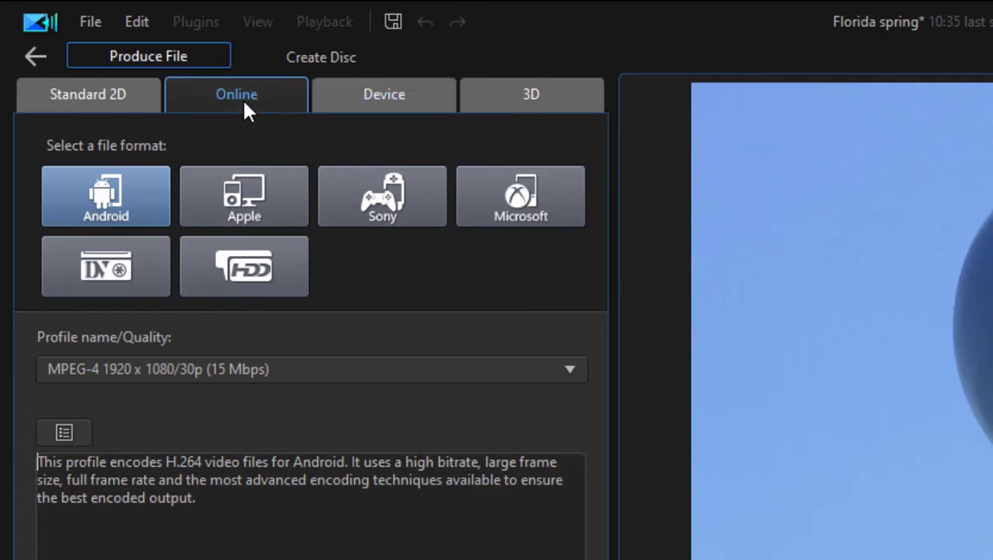
- View the Online sharing options for YouTube, keeping the 1280x720/30p upload quality
{"action": "left_click", "coordinate": [236, 94]}
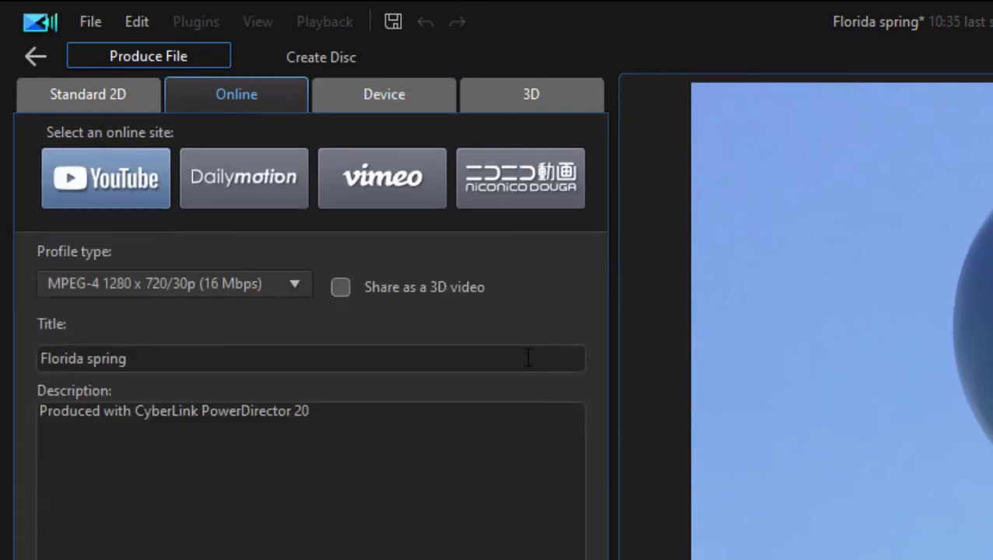
{"action": "mouse_move", "coordinate": [319, 205]}
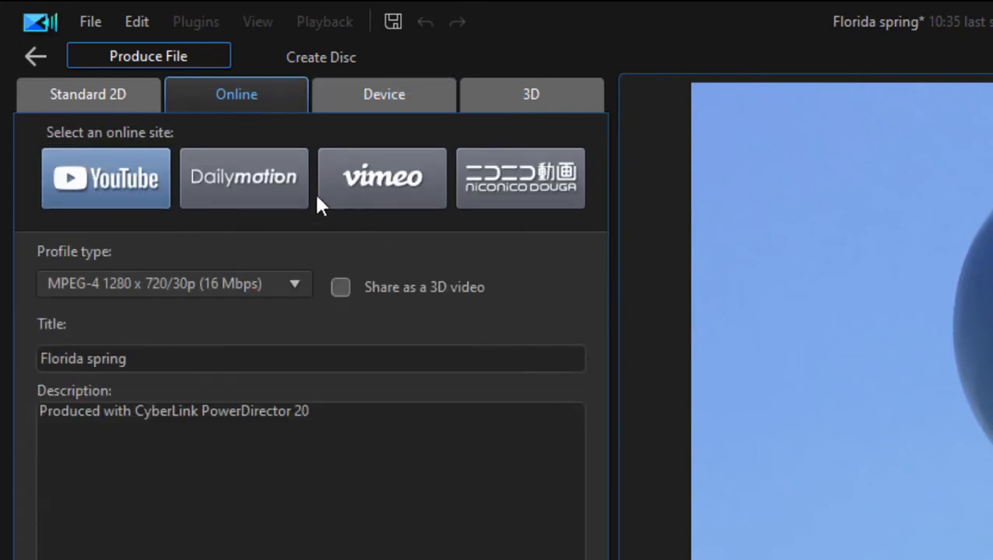
{"action": "mouse_move", "coordinate": [516, 179]}
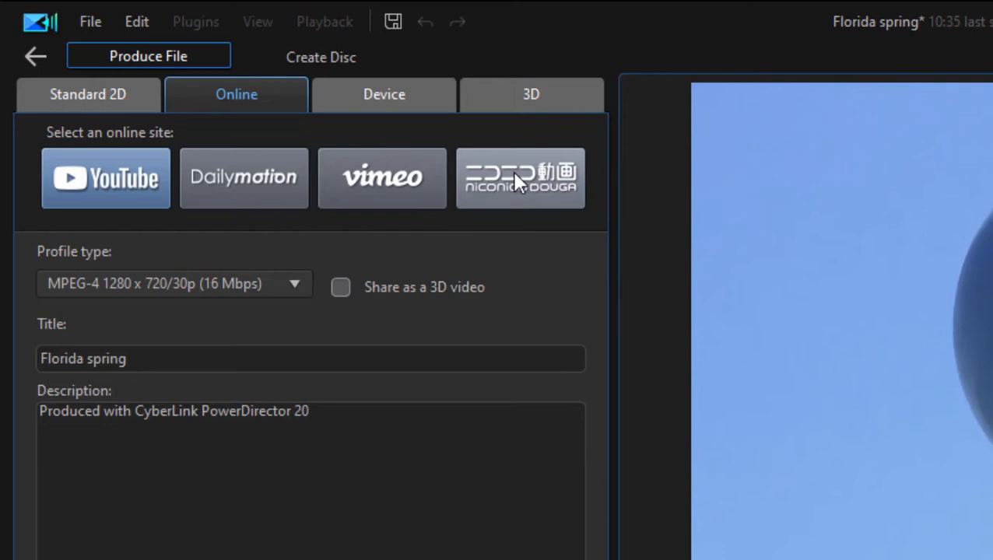
{"action": "left_click", "coordinate": [294, 284]}
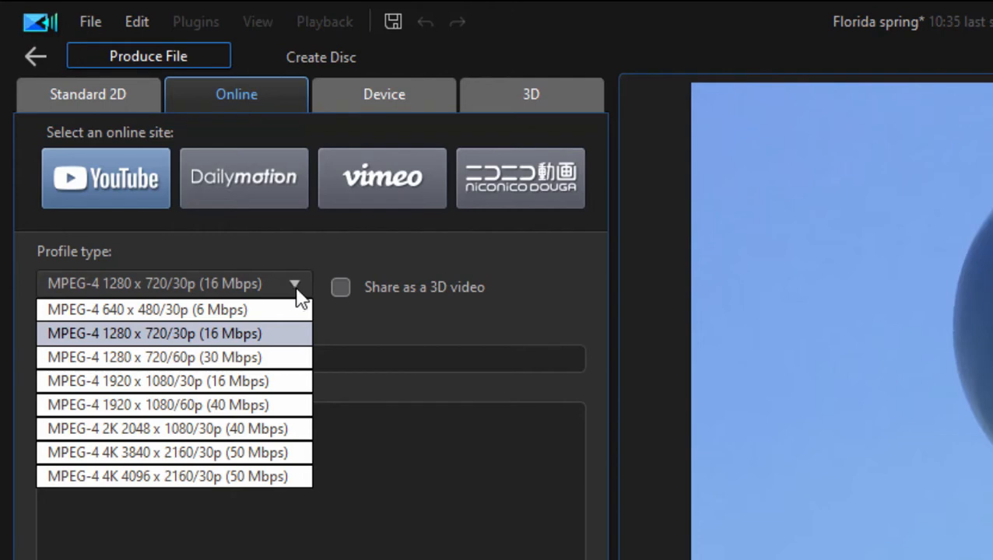
{"action": "left_click", "coordinate": [153, 333]}
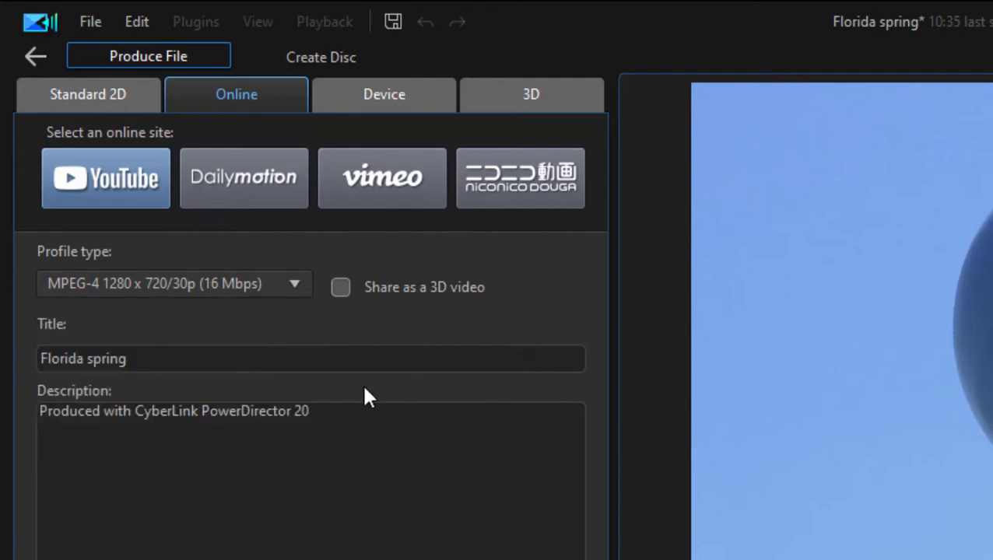
{"action": "left_click", "coordinate": [87, 94]}
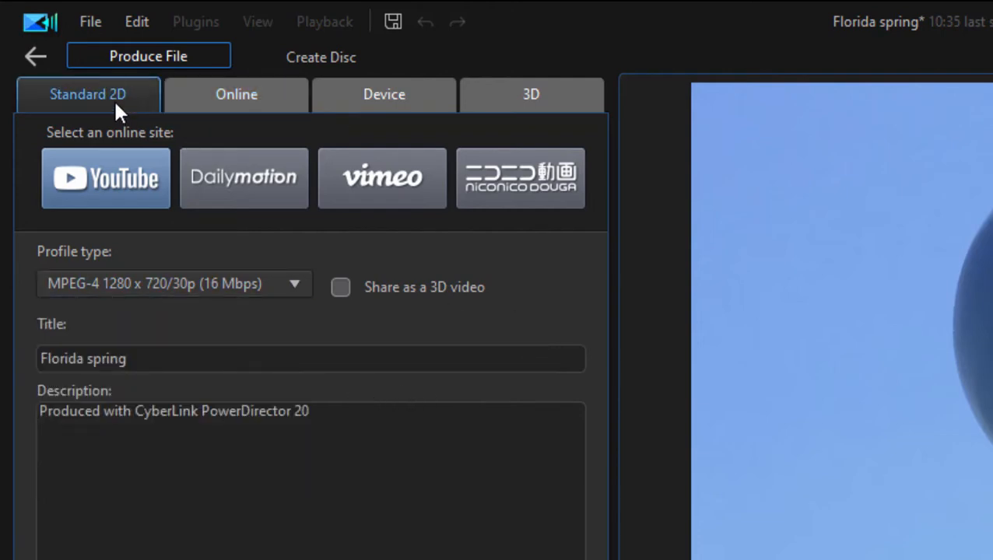
- Return to Standard 2D and choose H.264 AVC output with the MP4 file extension
{"action": "left_click", "coordinate": [87, 94]}
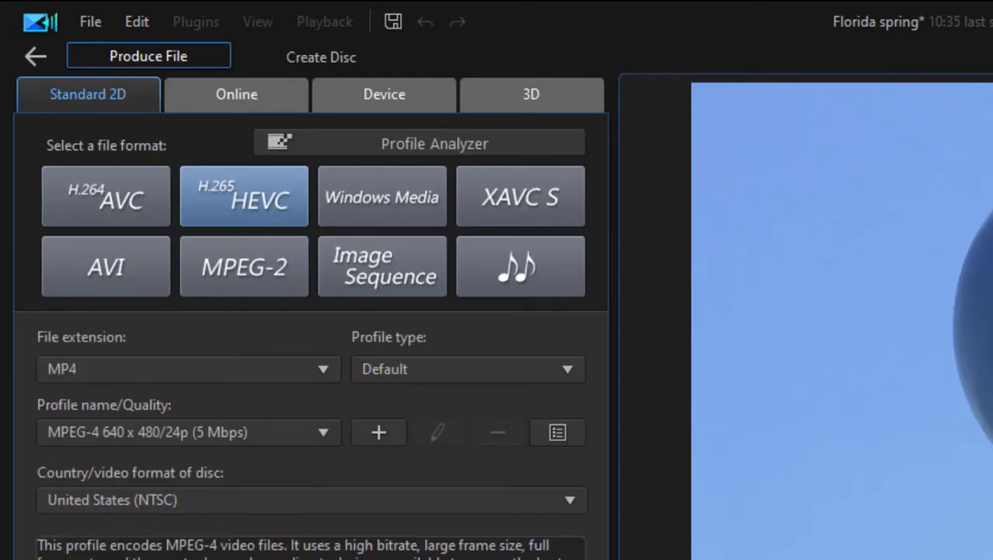
{"action": "mouse_move", "coordinate": [146, 206]}
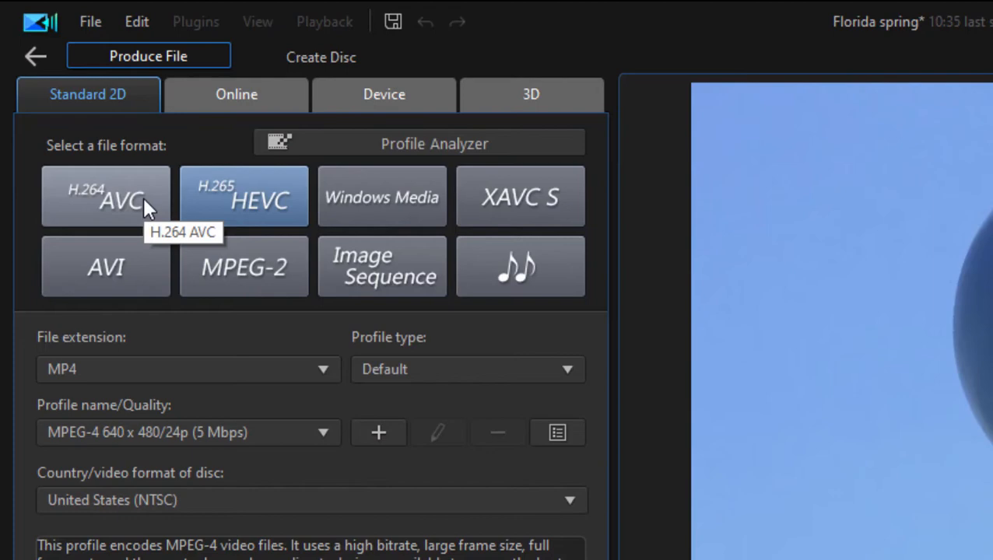
{"action": "left_click", "coordinate": [106, 196]}
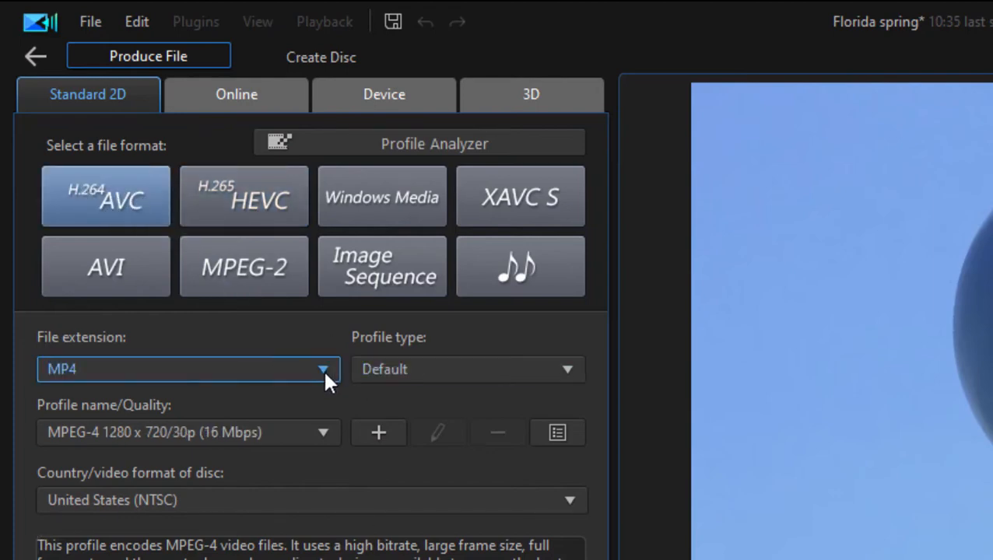
{"action": "left_click", "coordinate": [321, 370]}
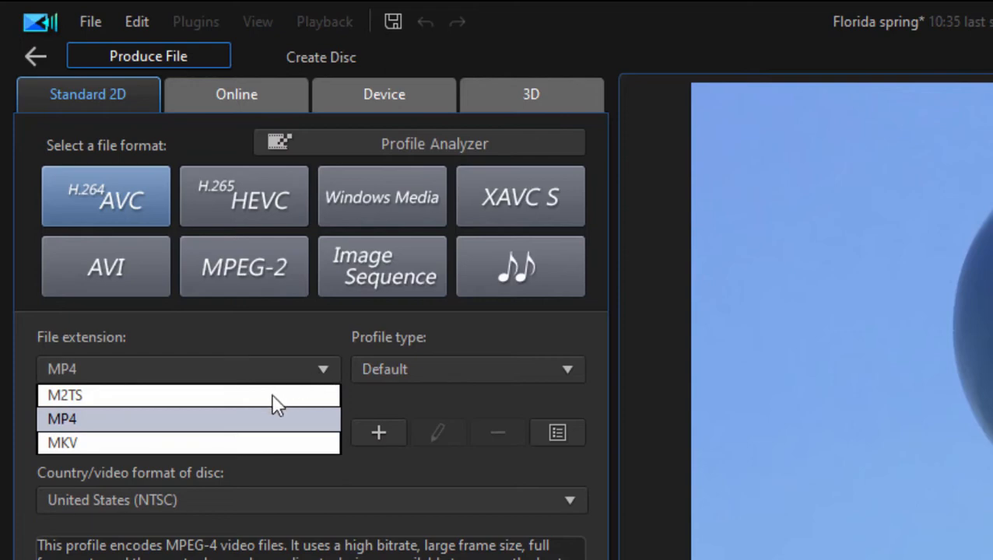
{"action": "mouse_move", "coordinate": [273, 403]}
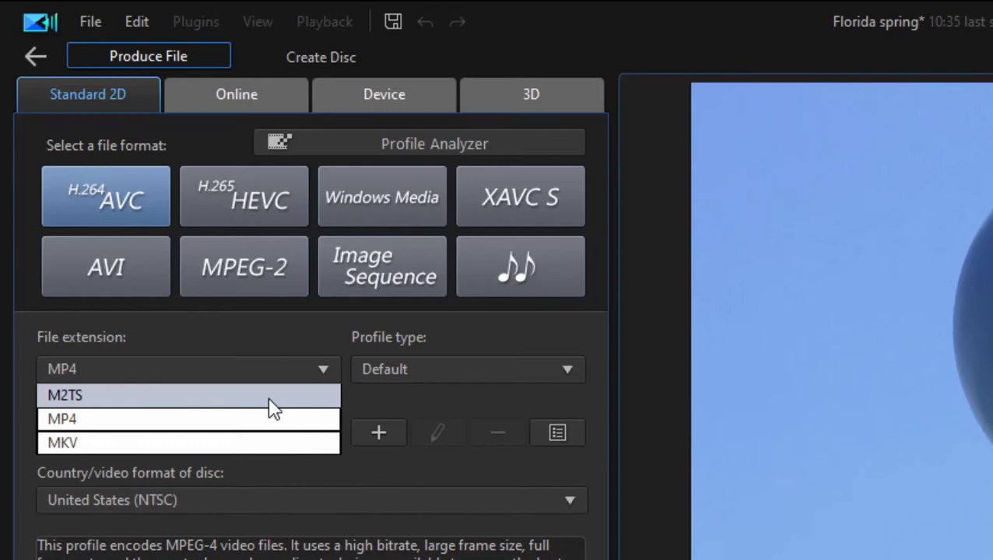
{"action": "left_click", "coordinate": [62, 419]}
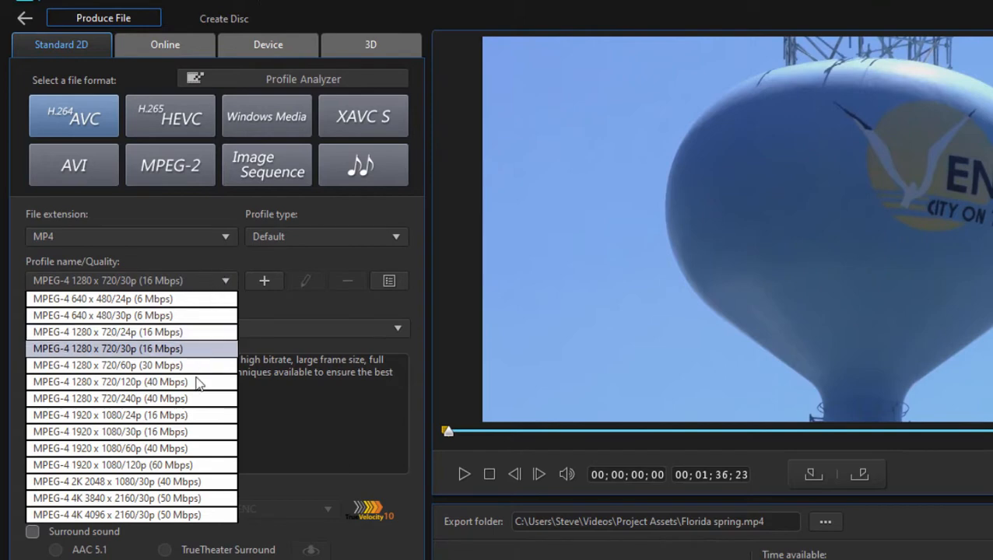
{"action": "mouse_move", "coordinate": [206, 455]}
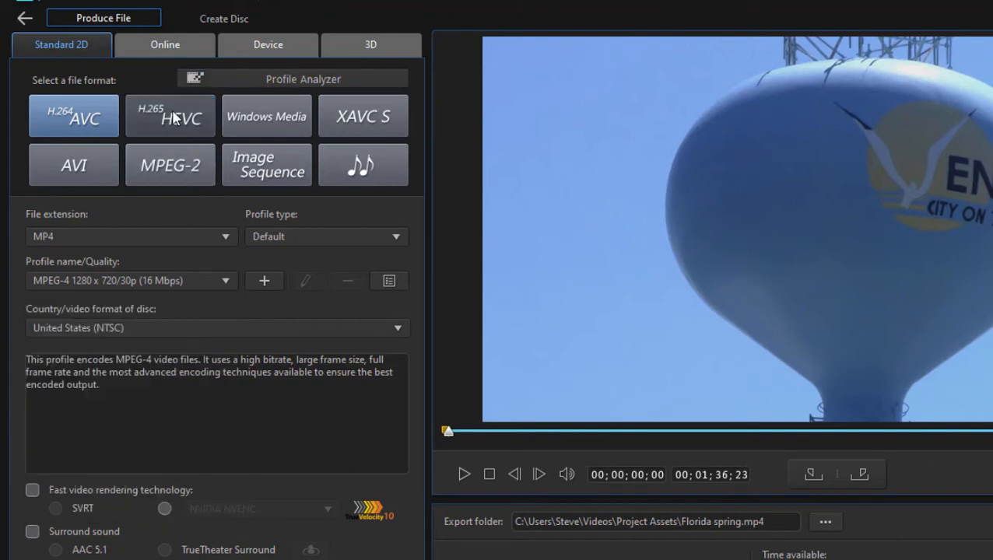
{"action": "left_click", "coordinate": [170, 116]}
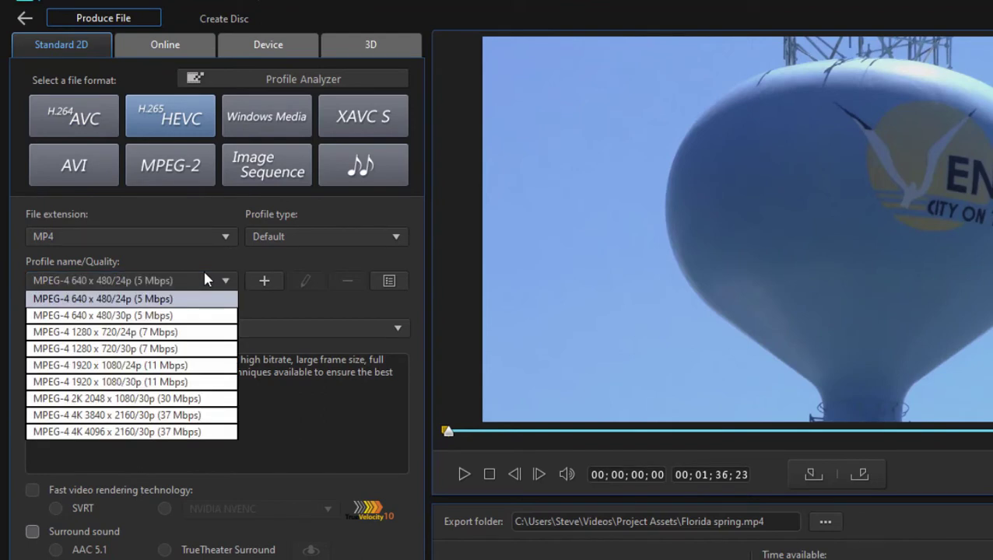
{"action": "mouse_move", "coordinate": [197, 225]}
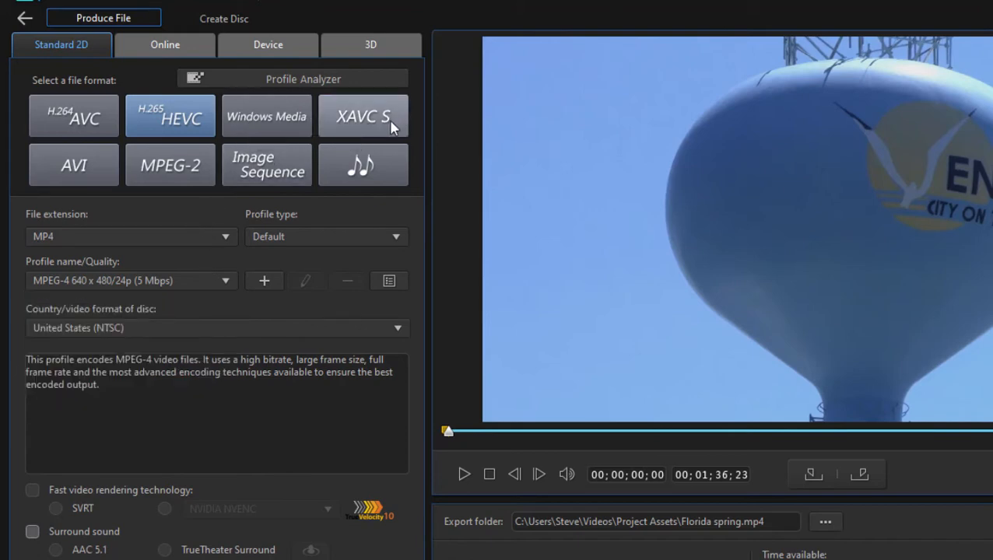
{"action": "mouse_move", "coordinate": [389, 125]}
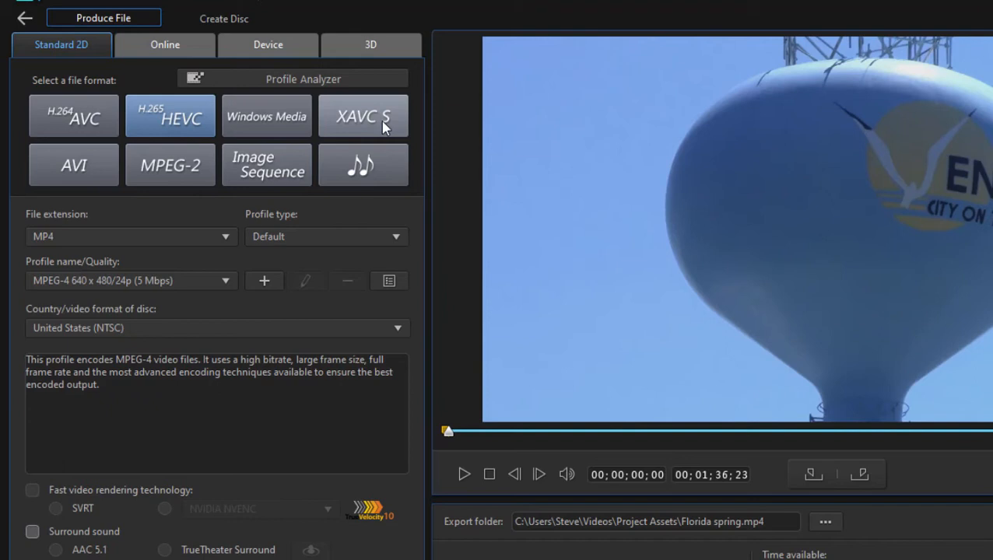
{"action": "mouse_move", "coordinate": [245, 144]}
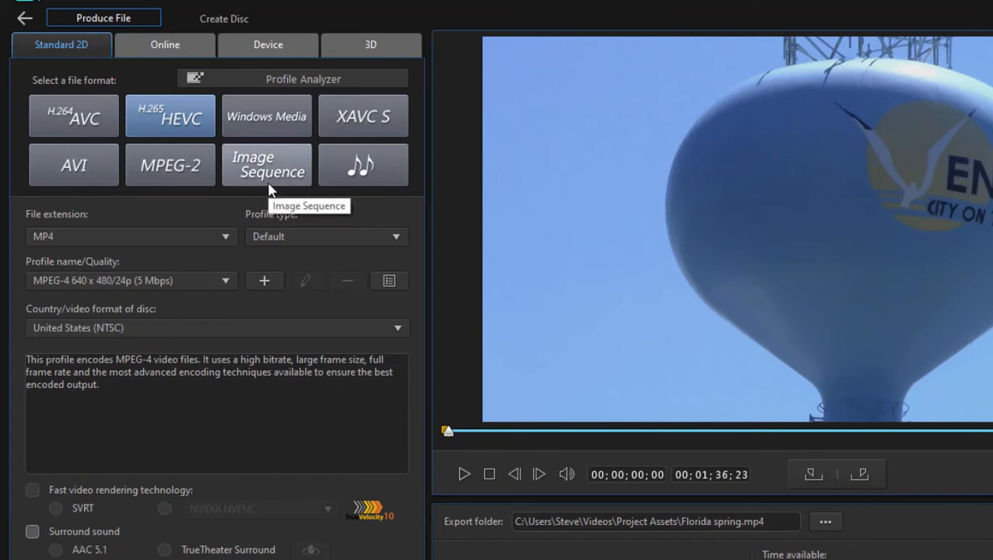
{"action": "mouse_move", "coordinate": [269, 185]}
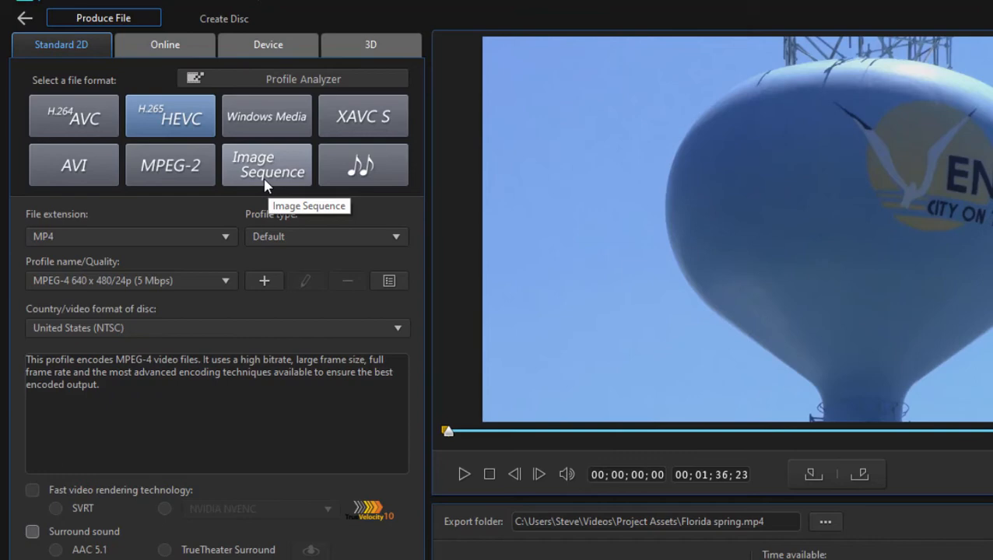
{"action": "mouse_move", "coordinate": [384, 178]}
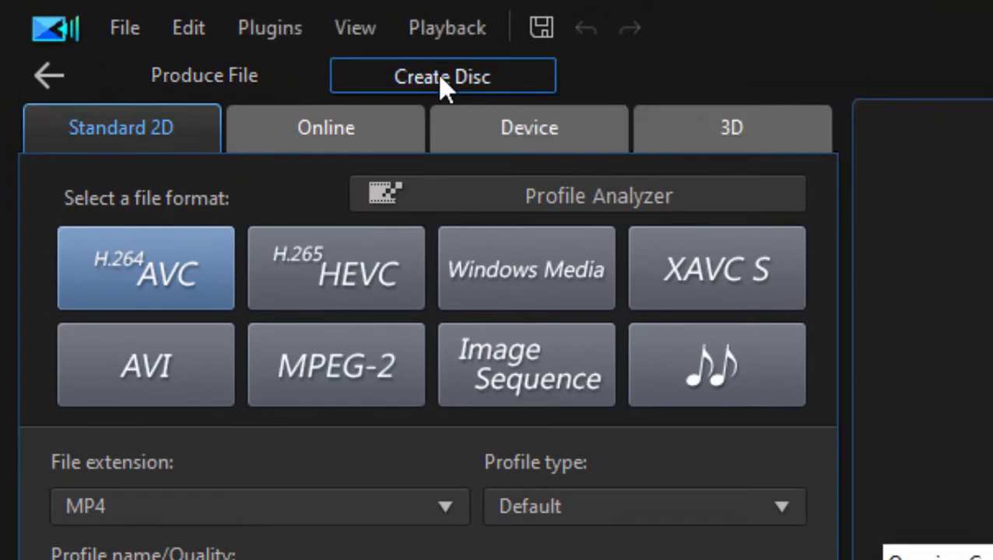
- Open Create Disc, showing the Florida video as Title 1 with a Monopoly-themed menu
{"action": "left_click", "coordinate": [442, 76]}
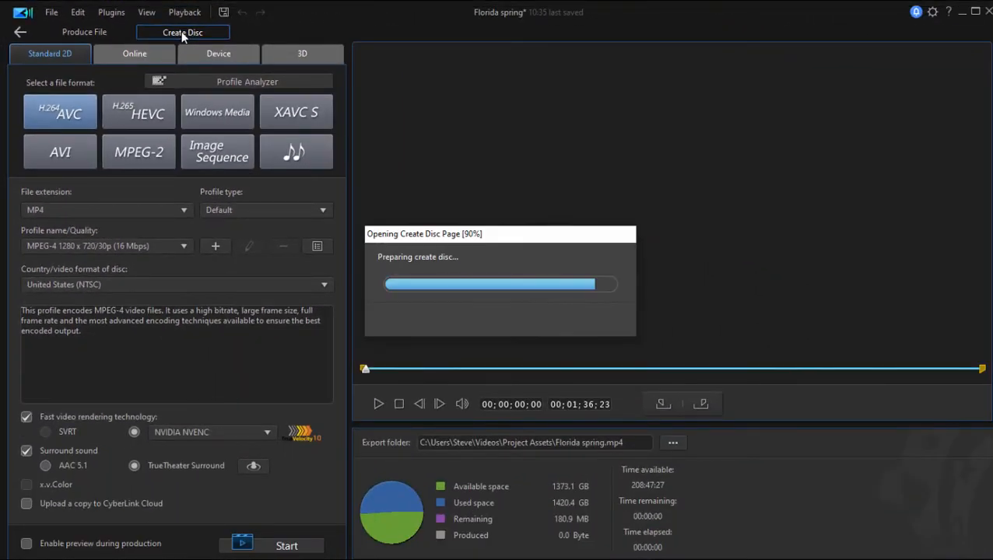
{"action": "left_click", "coordinate": [204, 32]}
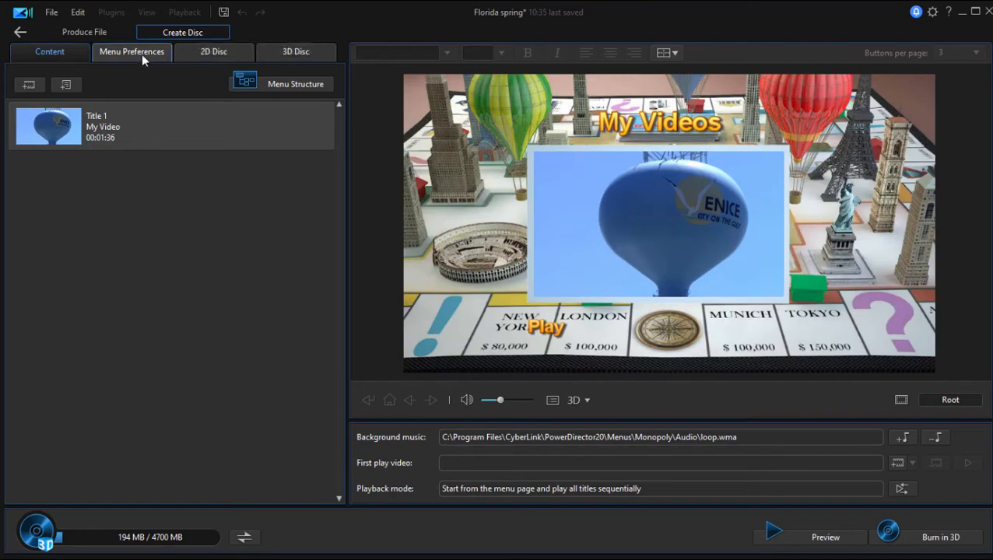
- Browse the Menu Preferences template library and pick the Sarah's Wedding template
{"action": "left_click", "coordinate": [132, 51]}
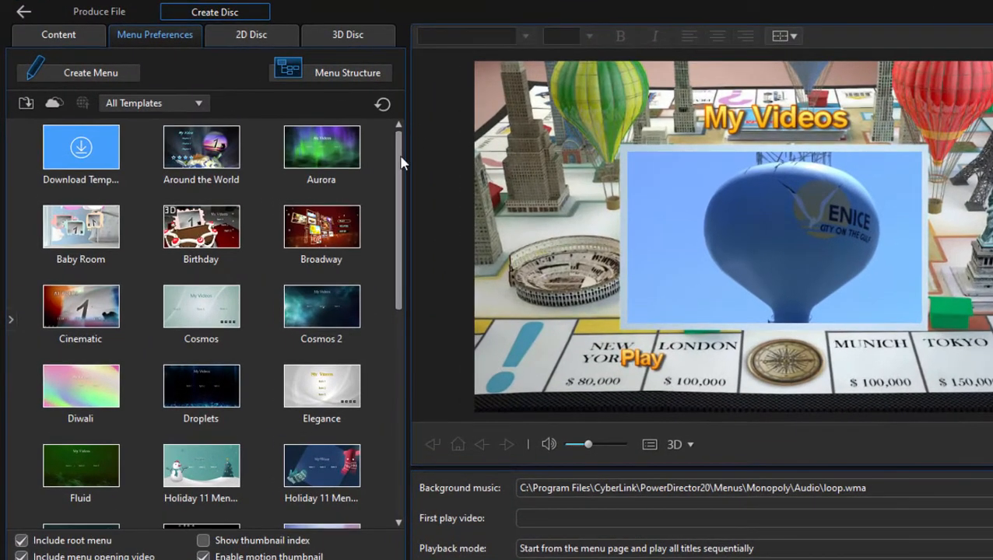
{"action": "scroll", "scroll_direction": "down", "scroll_amount": 3}
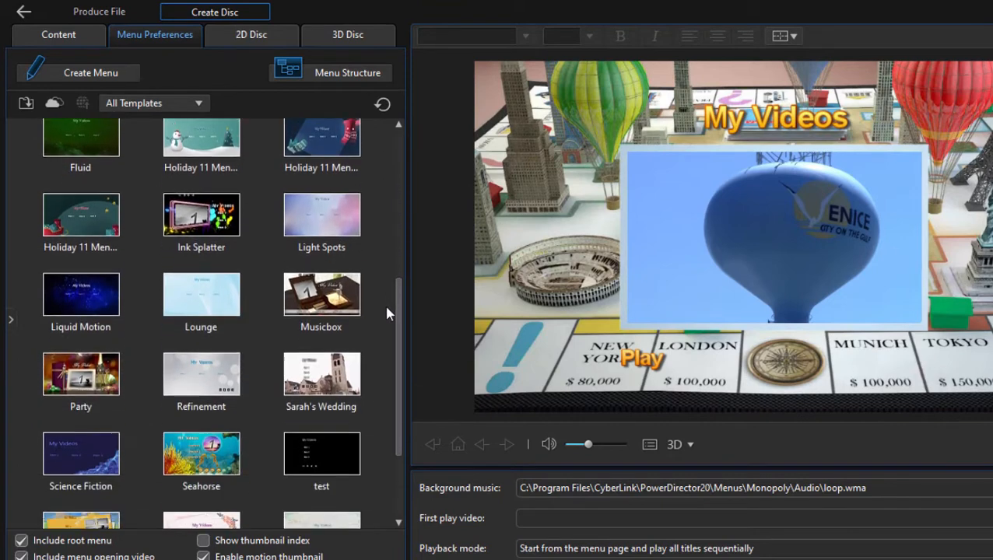
{"action": "scroll", "scroll_direction": "down", "scroll_amount": 3}
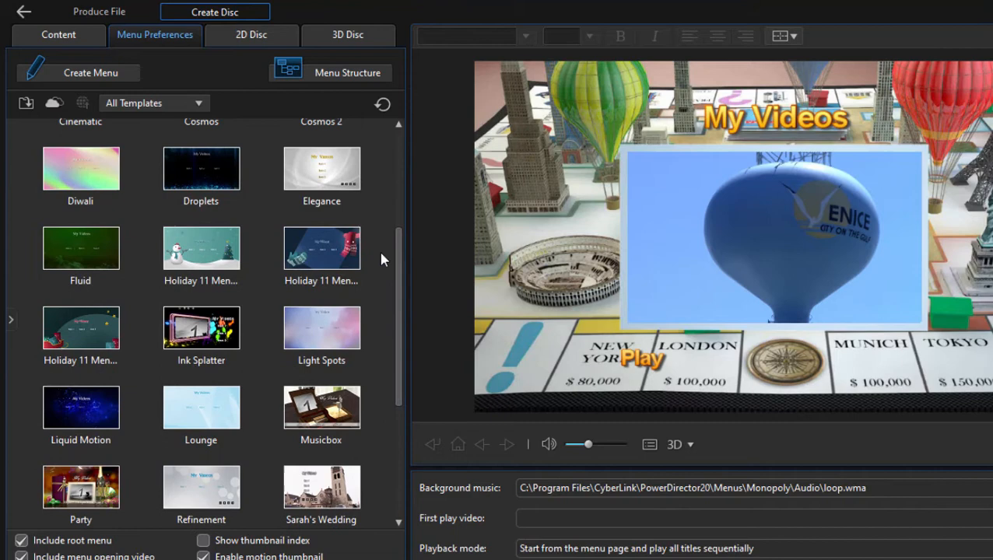
{"action": "left_click", "coordinate": [201, 248]}
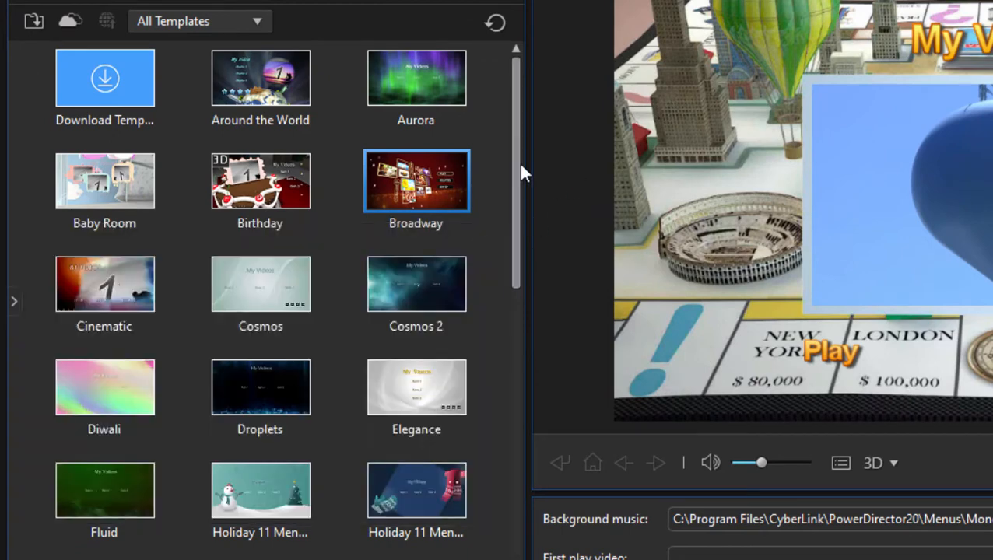
{"action": "scroll", "scroll_direction": "down", "scroll_amount": 3}
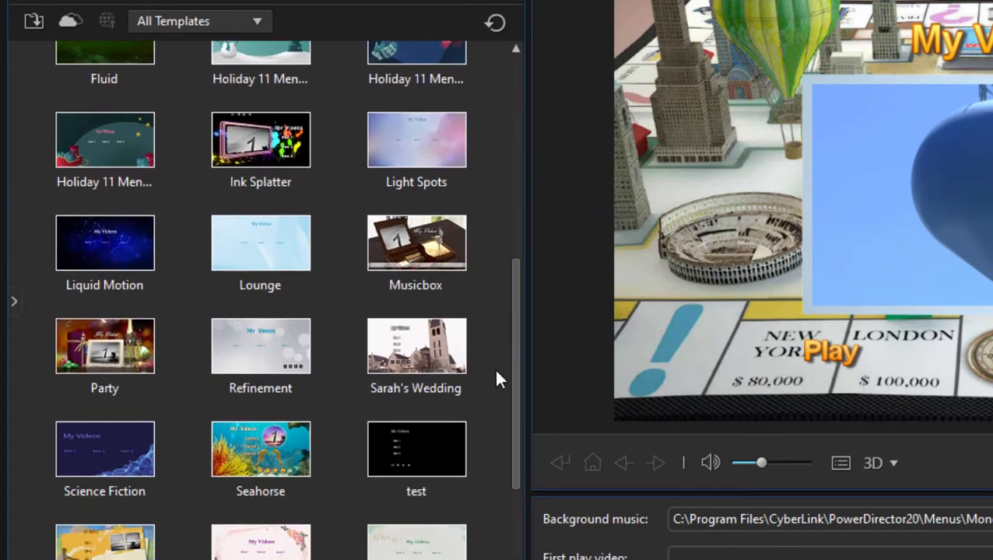
{"action": "left_click", "coordinate": [415, 345]}
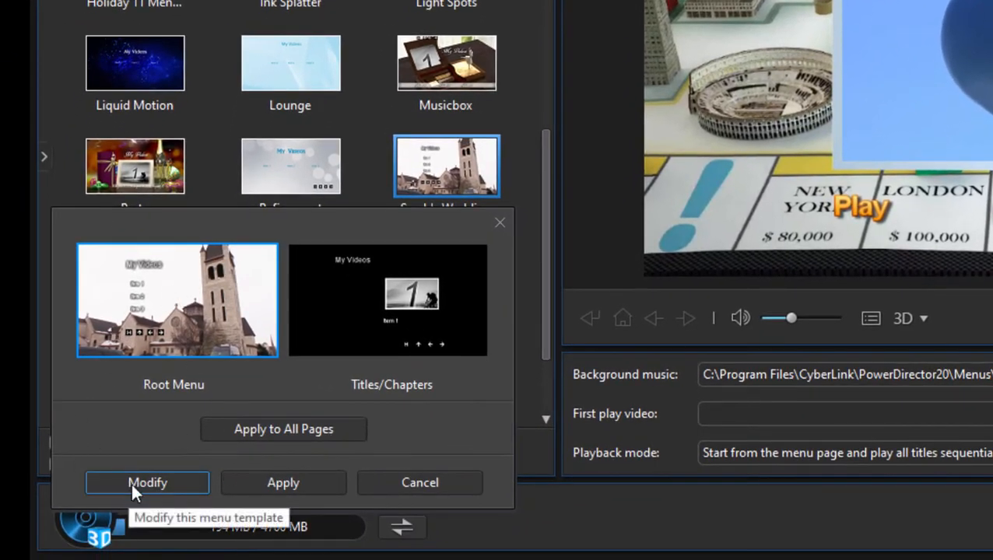
- Open Sarah's Wedding in Menu Designer and list the navigation button styles
{"action": "left_click", "coordinate": [147, 483]}
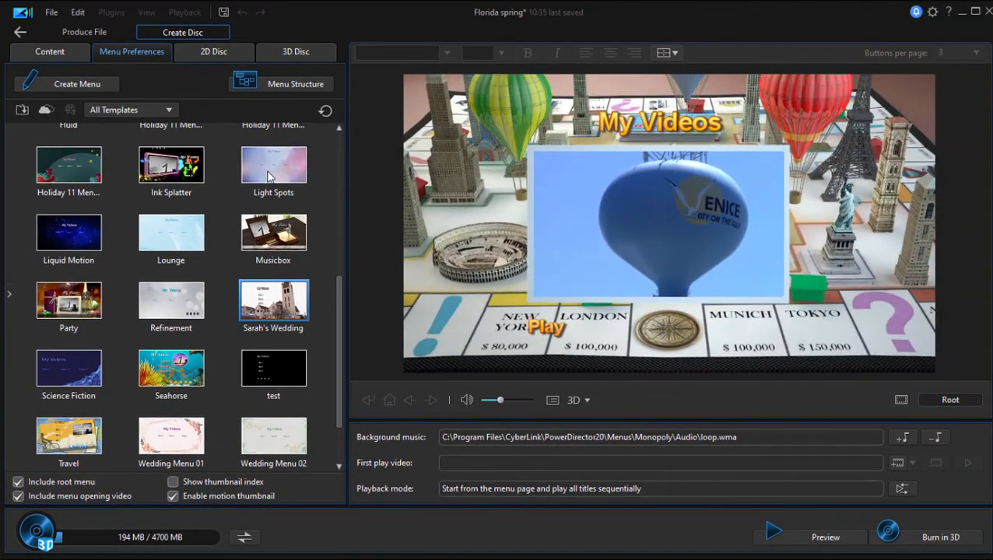
{"action": "double_click", "coordinate": [273, 300]}
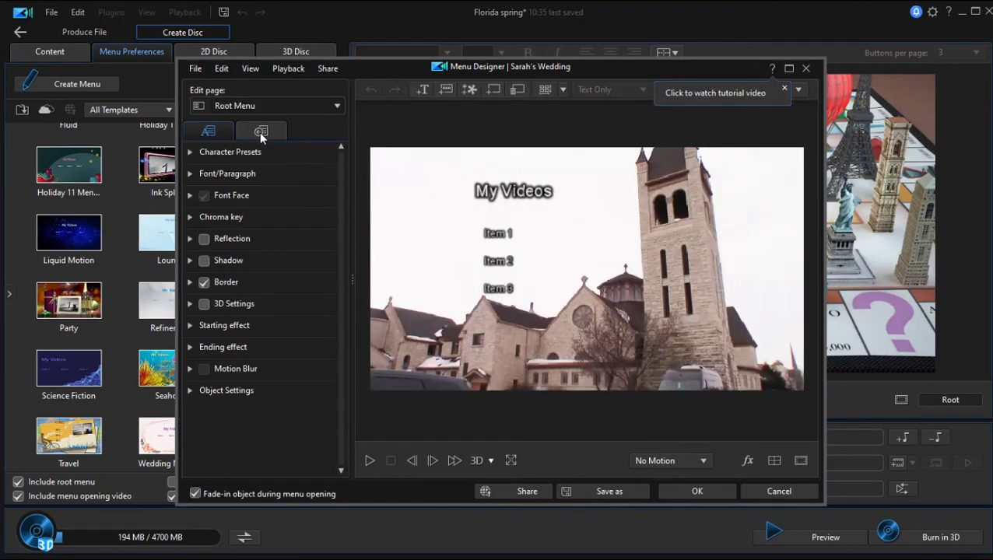
{"action": "left_click", "coordinate": [208, 131]}
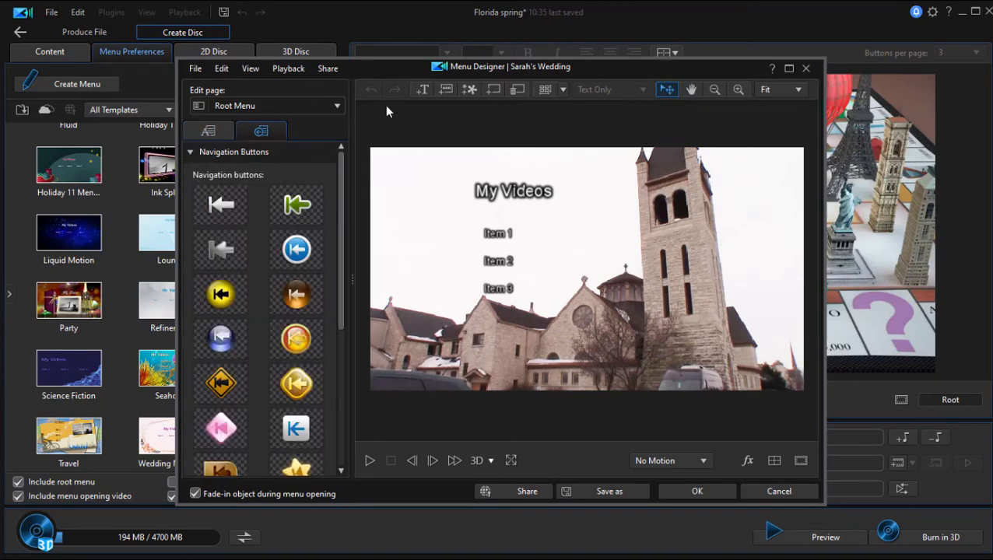
{"action": "mouse_move", "coordinate": [779, 492]}
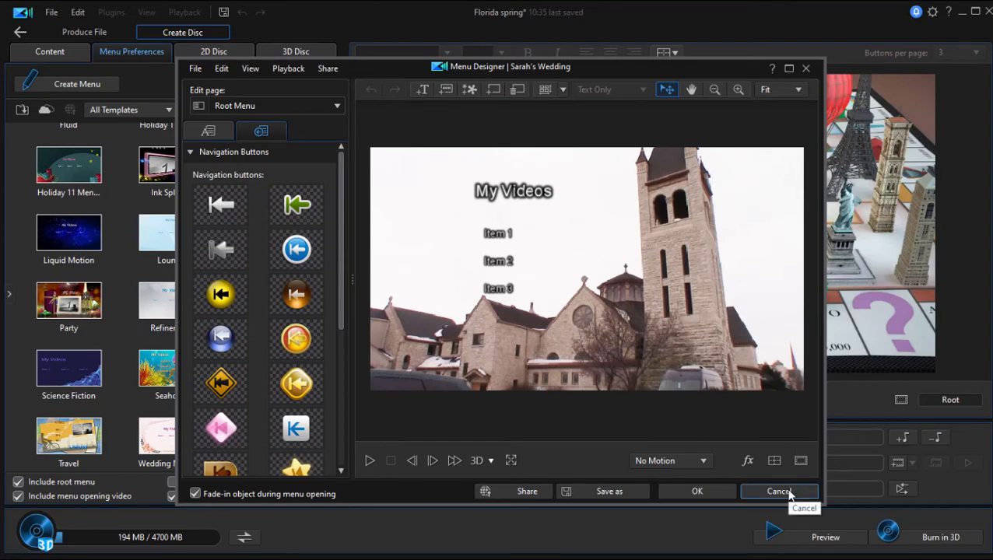
- Cancel Menu Designer to return to the template library without saving changes
{"action": "left_click", "coordinate": [779, 491]}
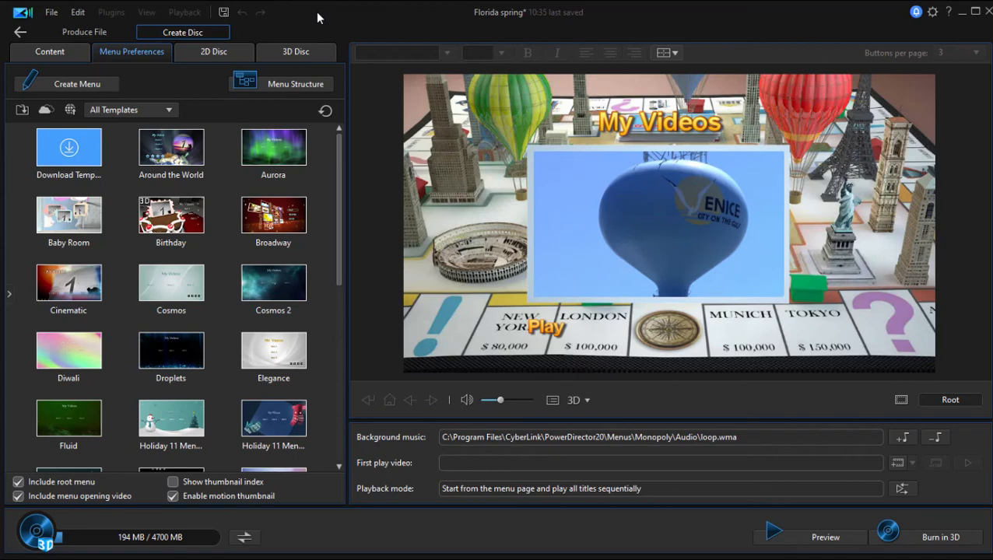
{"action": "mouse_move", "coordinate": [315, 16]}
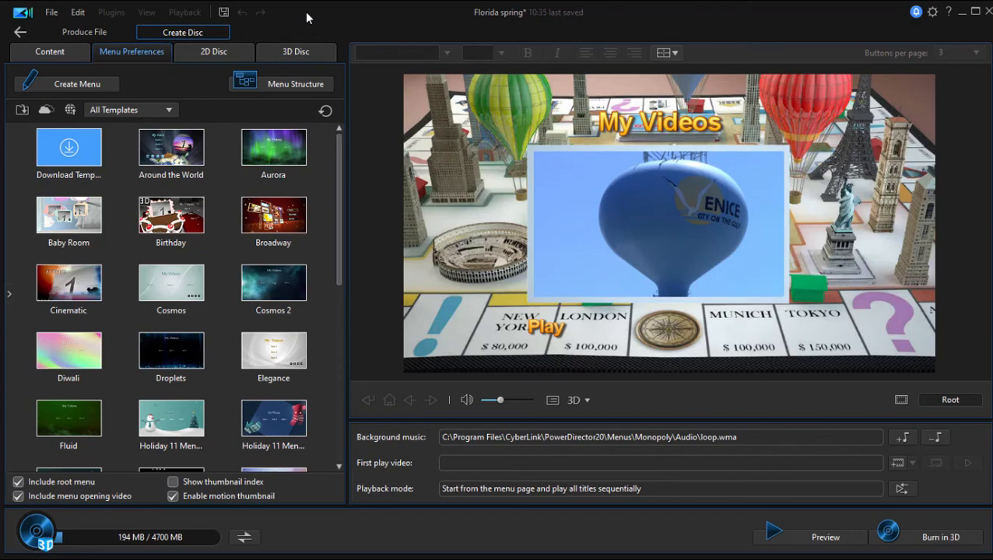
{"action": "mouse_move", "coordinate": [22, 31]}
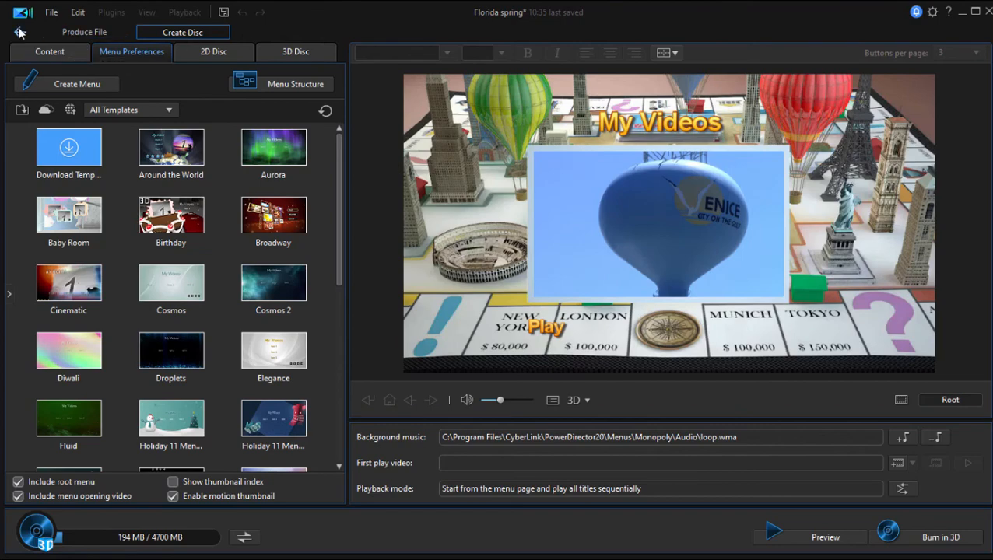